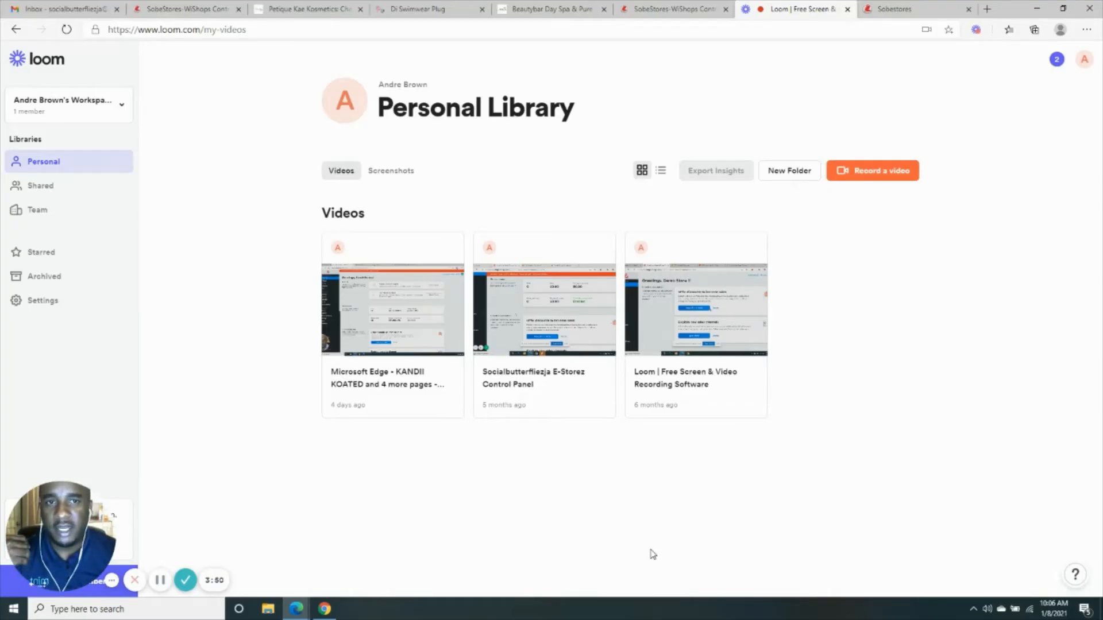
Step: Switch from the Loom library to the SobeStores control panel browser tab
click(183, 9)
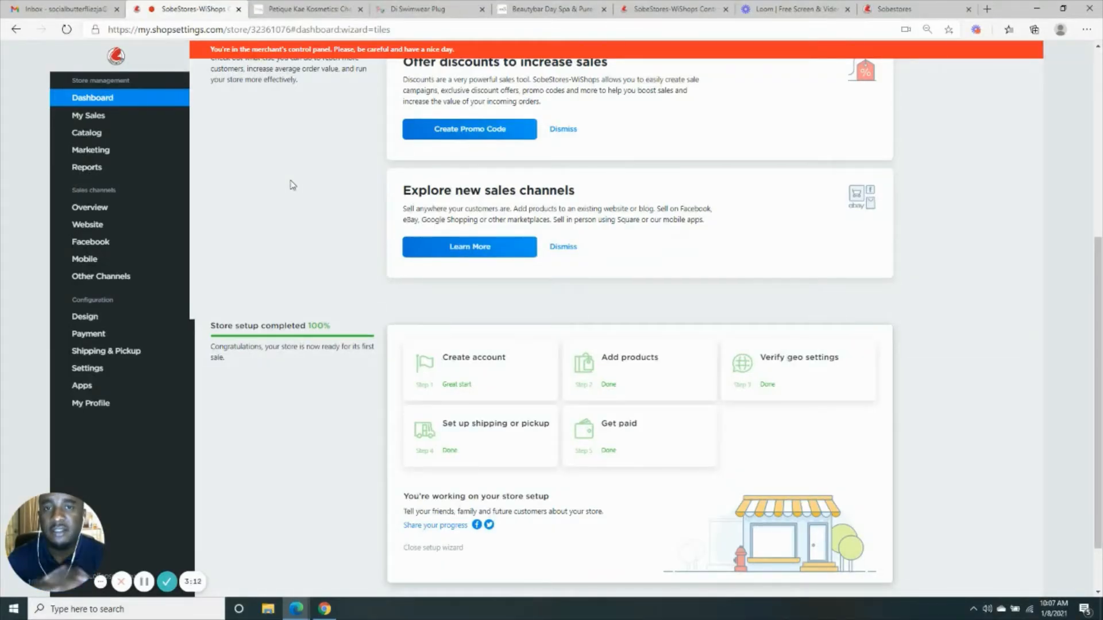
mouse_move(276, 200)
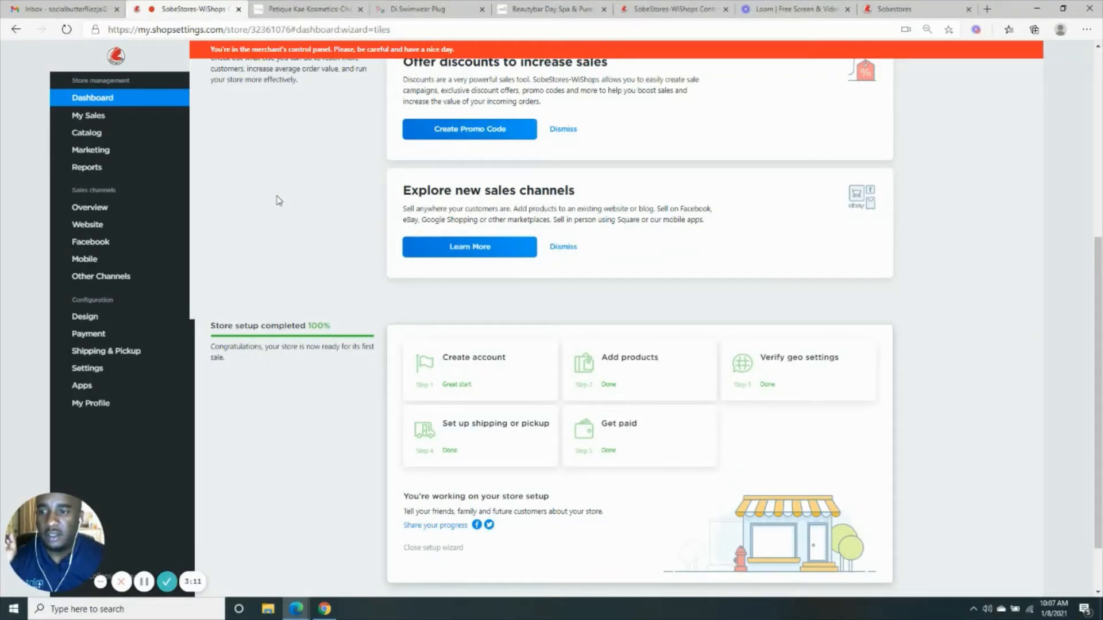
mouse_move(154, 200)
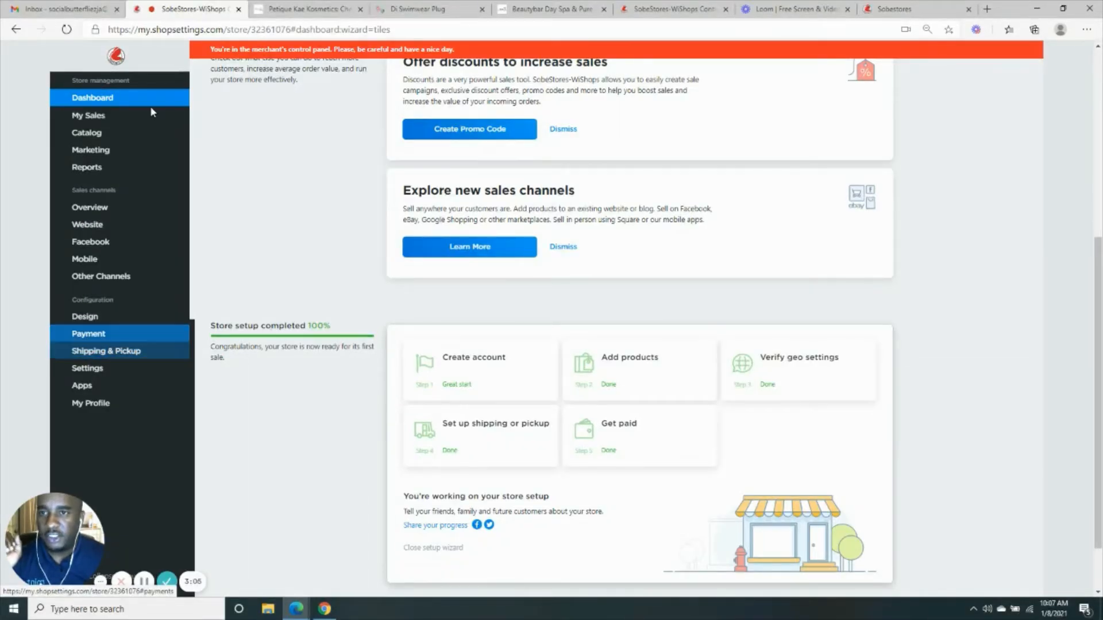
Step: Switch to the Petique Kae Kosmetics storefront and enter its main shopping page
click(307, 9)
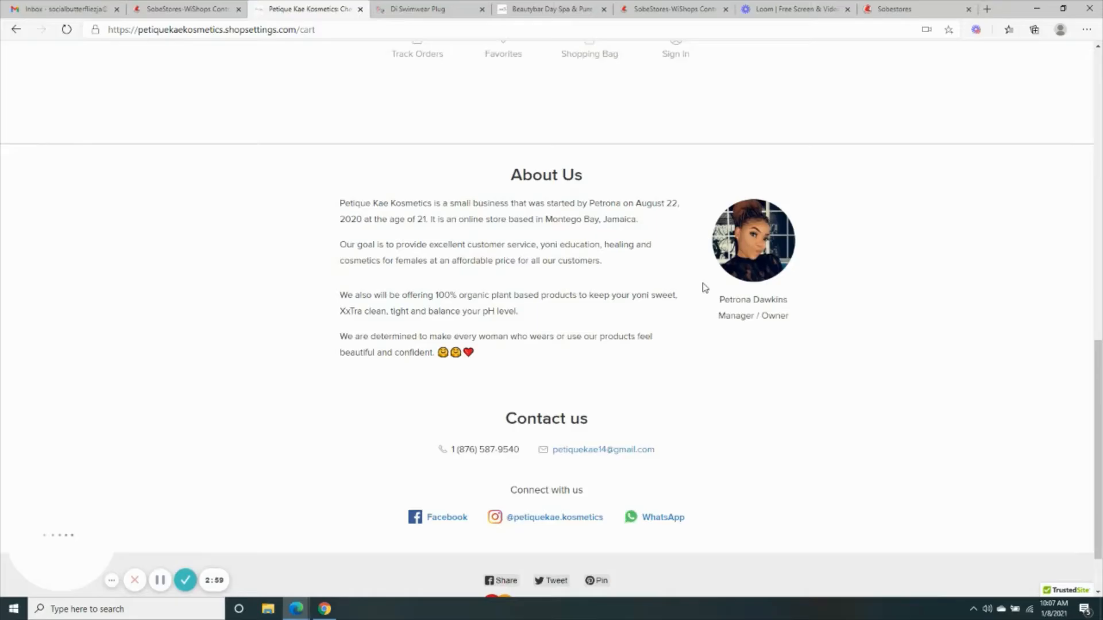
scroll(up, 3)
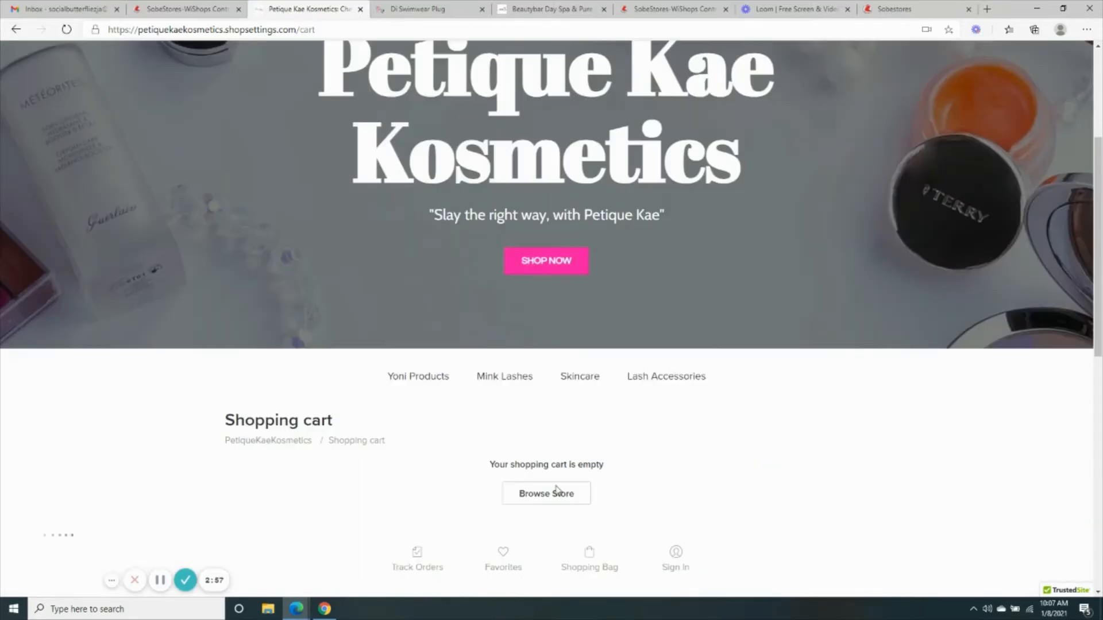
click(546, 260)
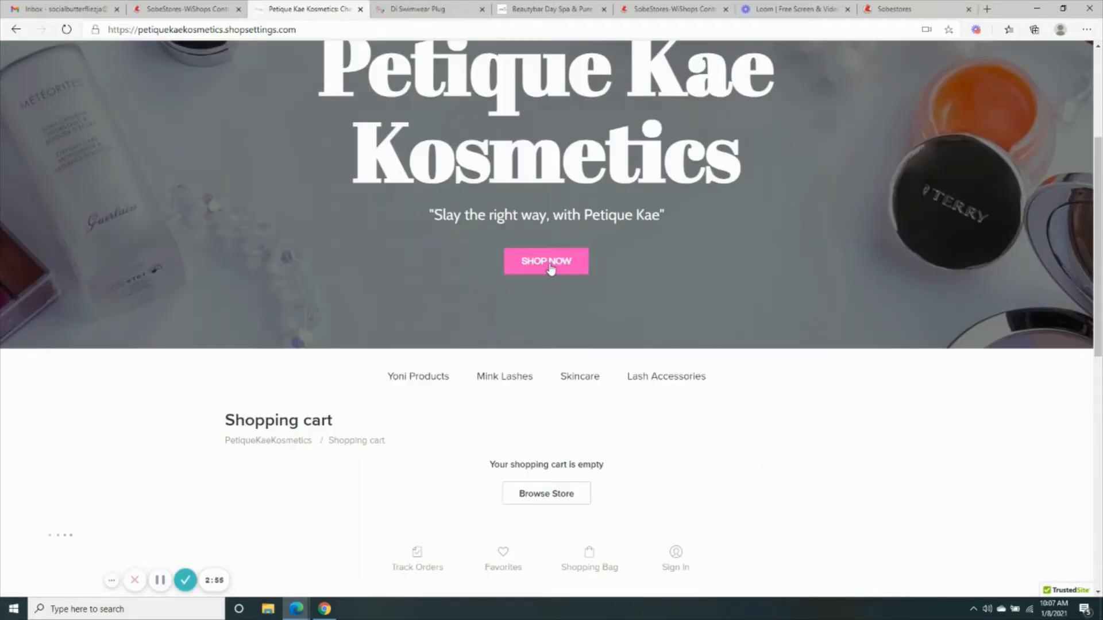
Step: Scroll the storefront home page to bring the Featured Products into view
scroll(down, 3)
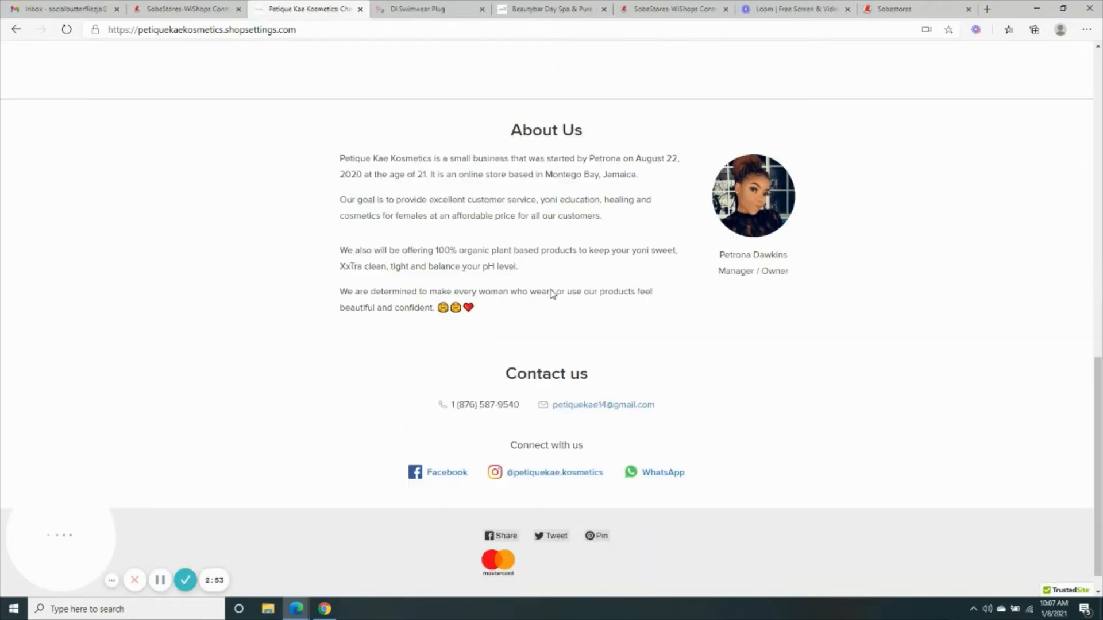
scroll(down, 3)
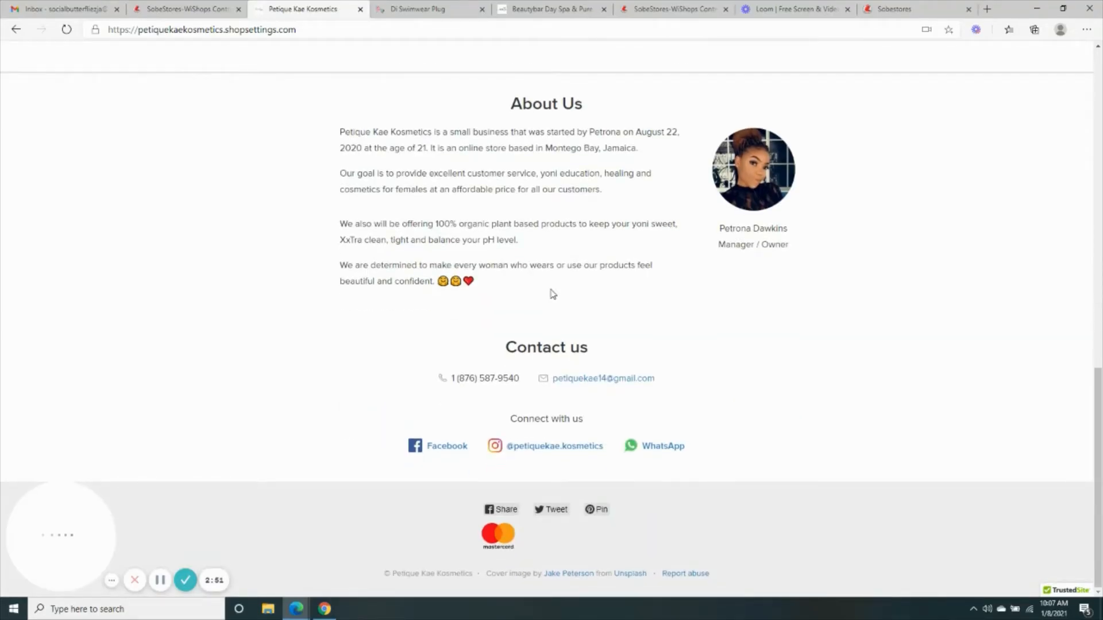
scroll(up, 3)
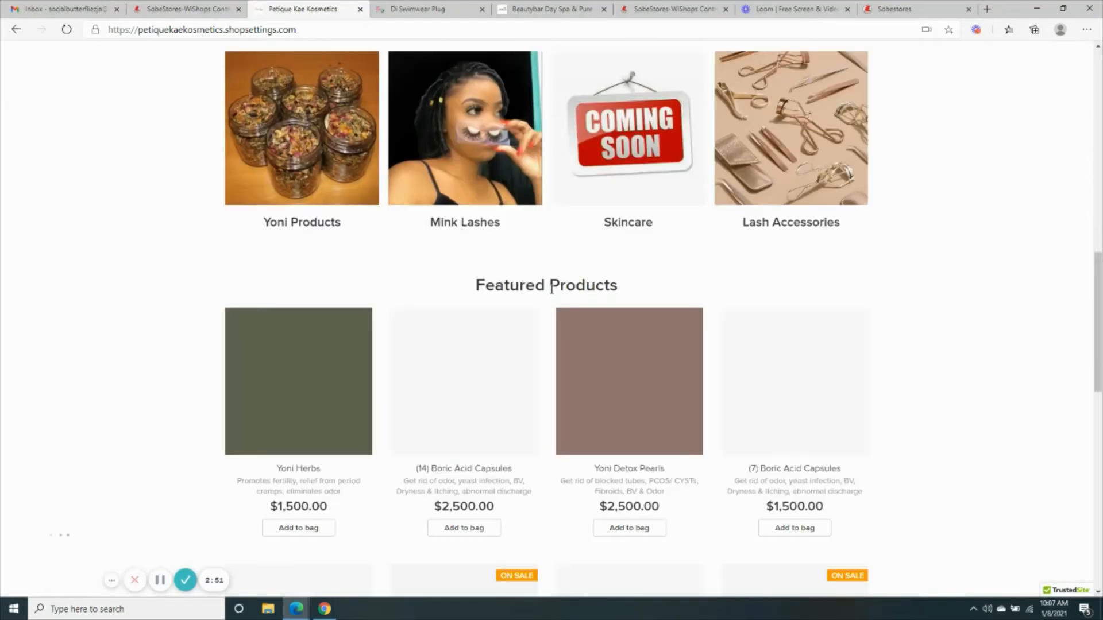
scroll(down, 3)
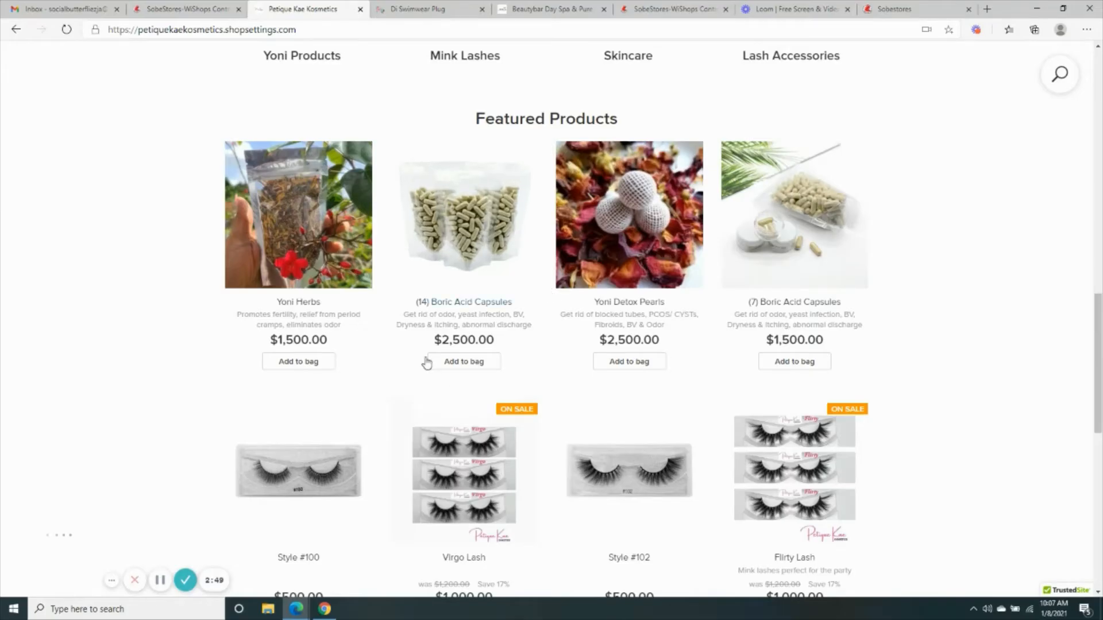
mouse_move(428, 361)
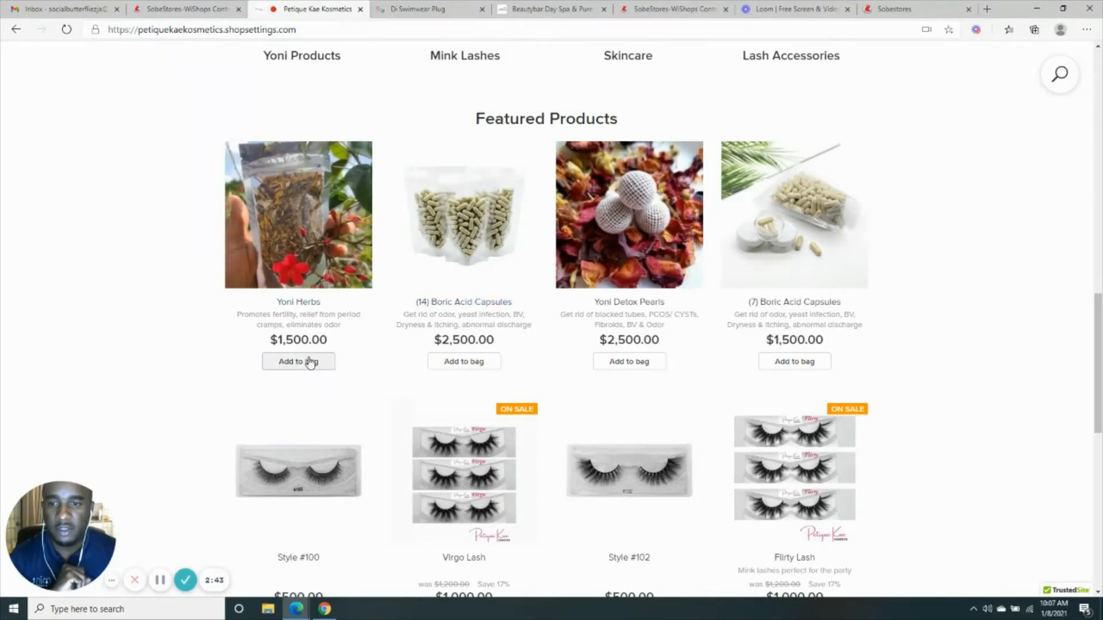
Step: Add Yoni Herbs to the bag and show the cart totaling $1,500.00 with free delivery
click(298, 361)
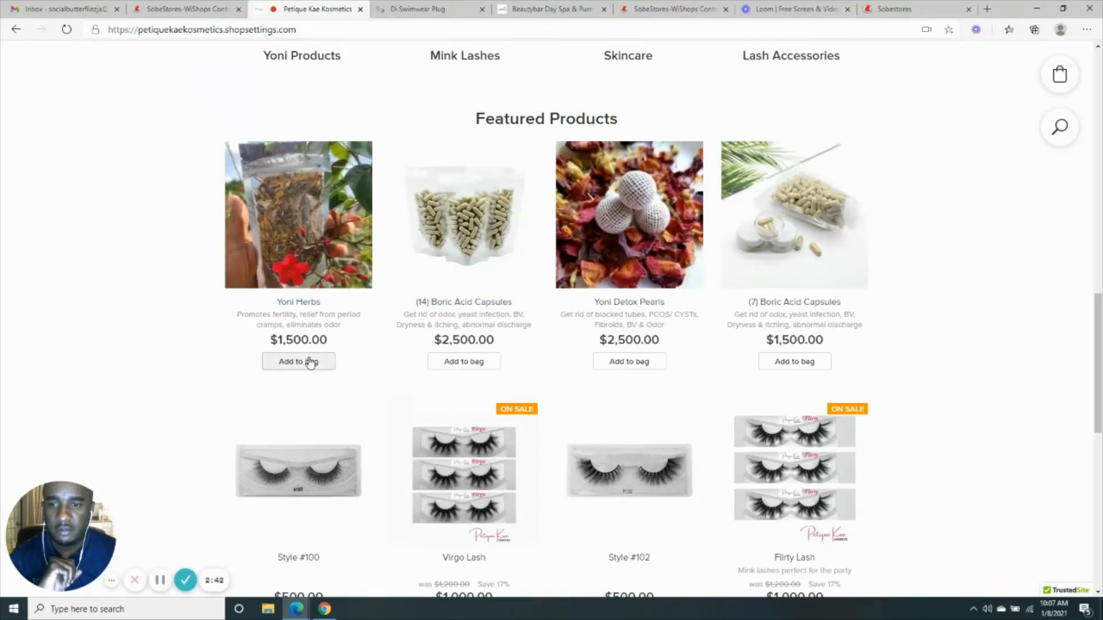
click(298, 361)
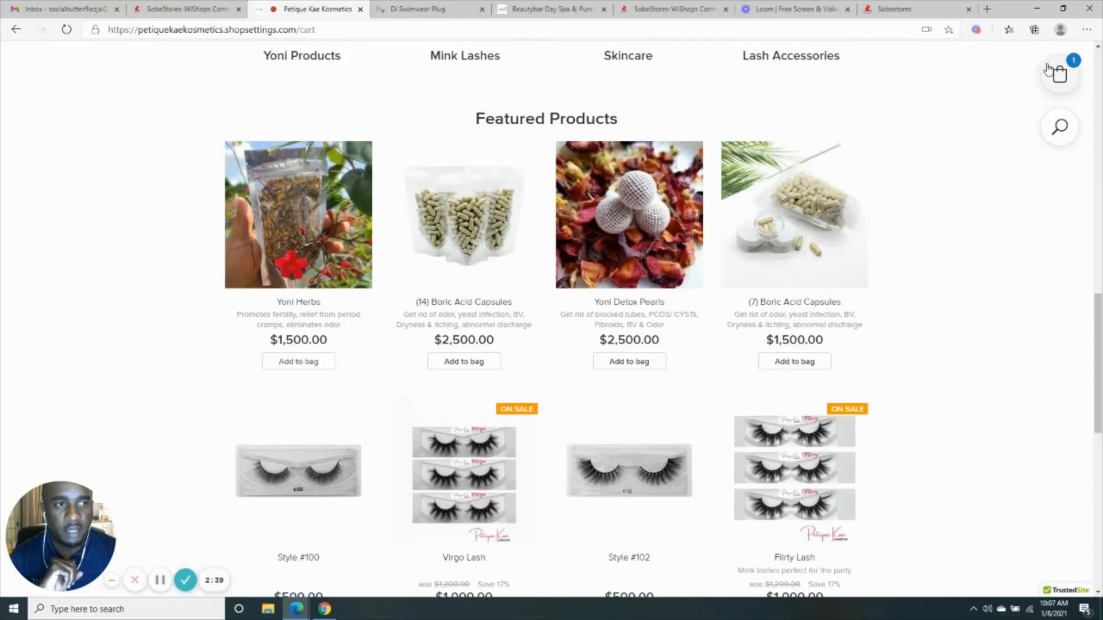
click(1059, 74)
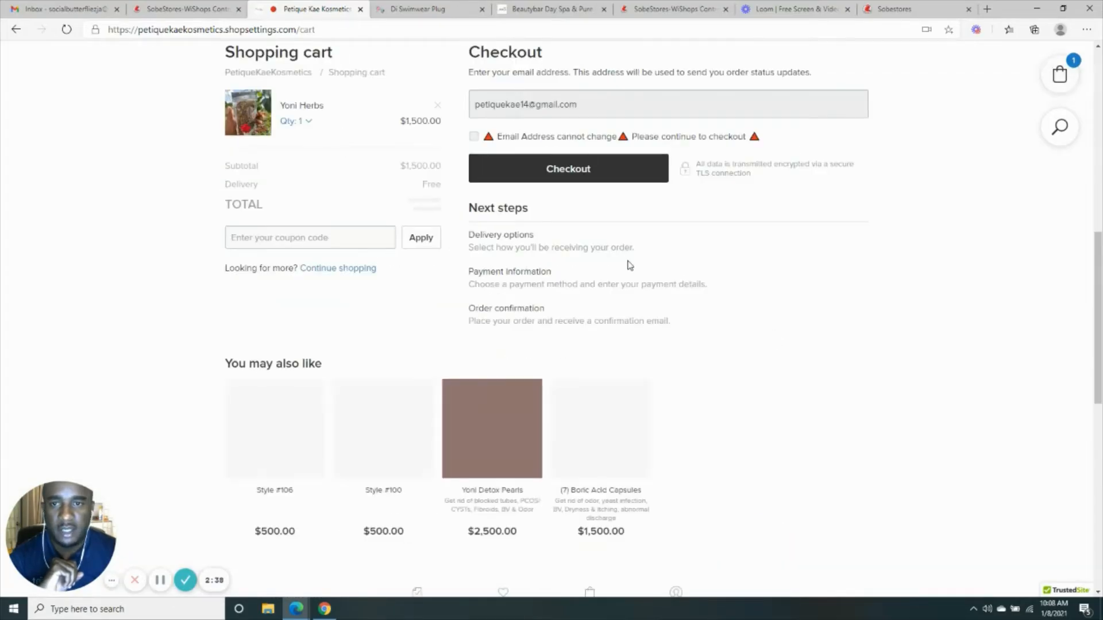
scroll(up, 3)
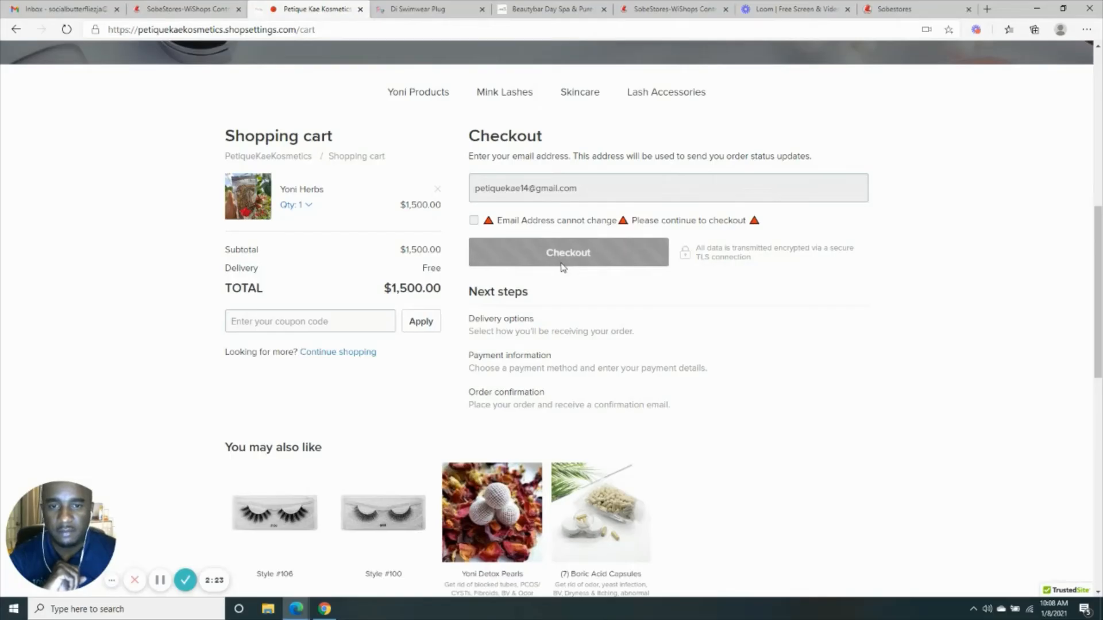
Step: Proceed to checkout and submit the delivery address in Saint James, Jamaica
click(567, 252)
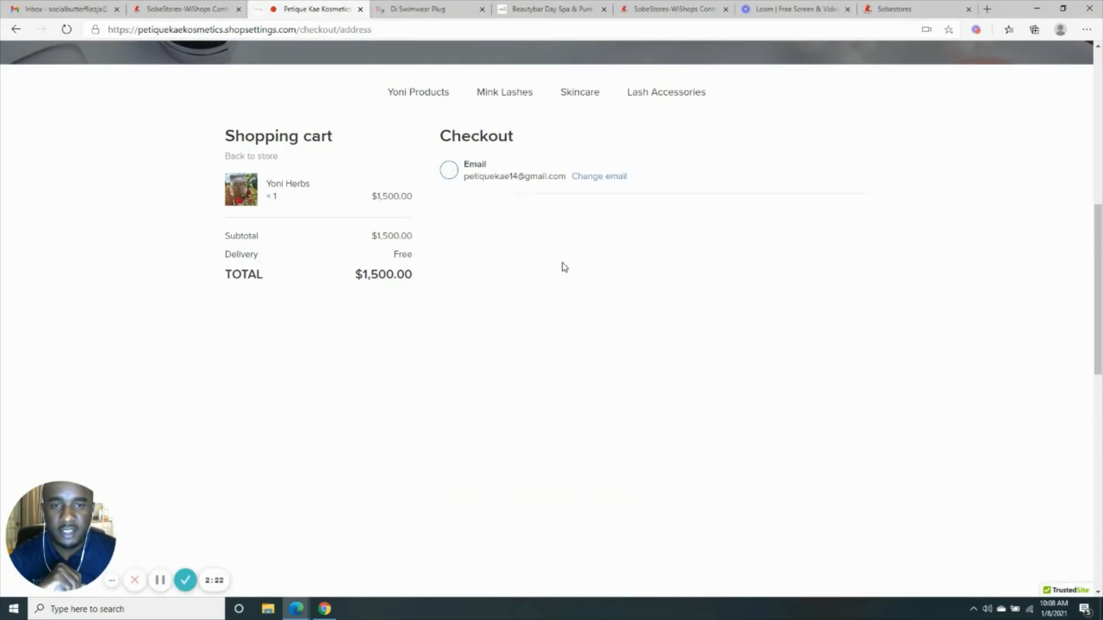
scroll(down, 3)
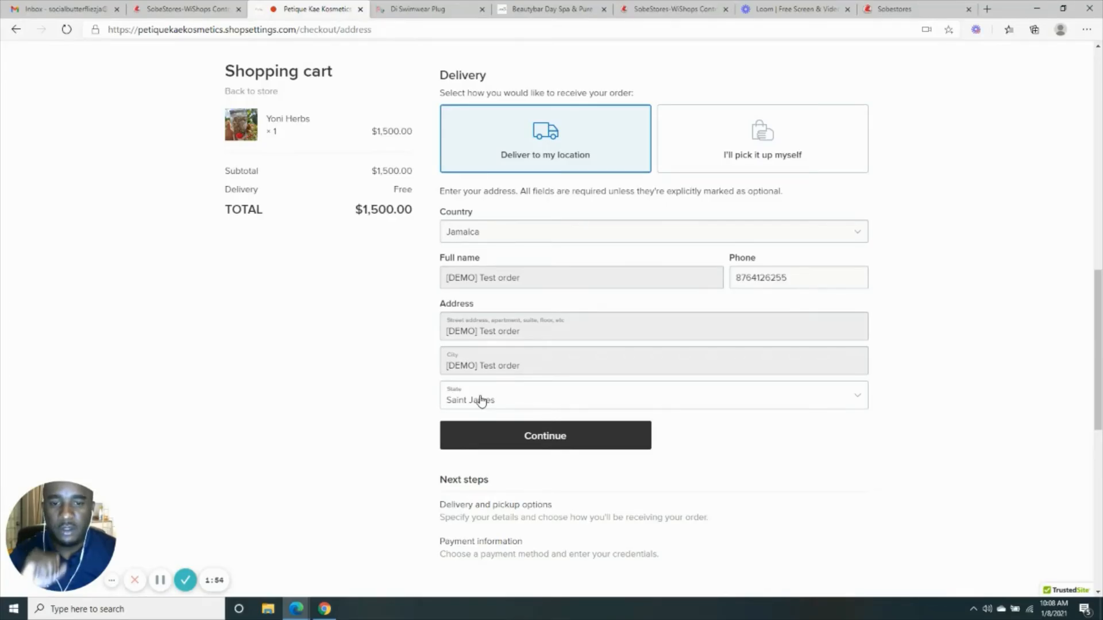
mouse_move(545, 436)
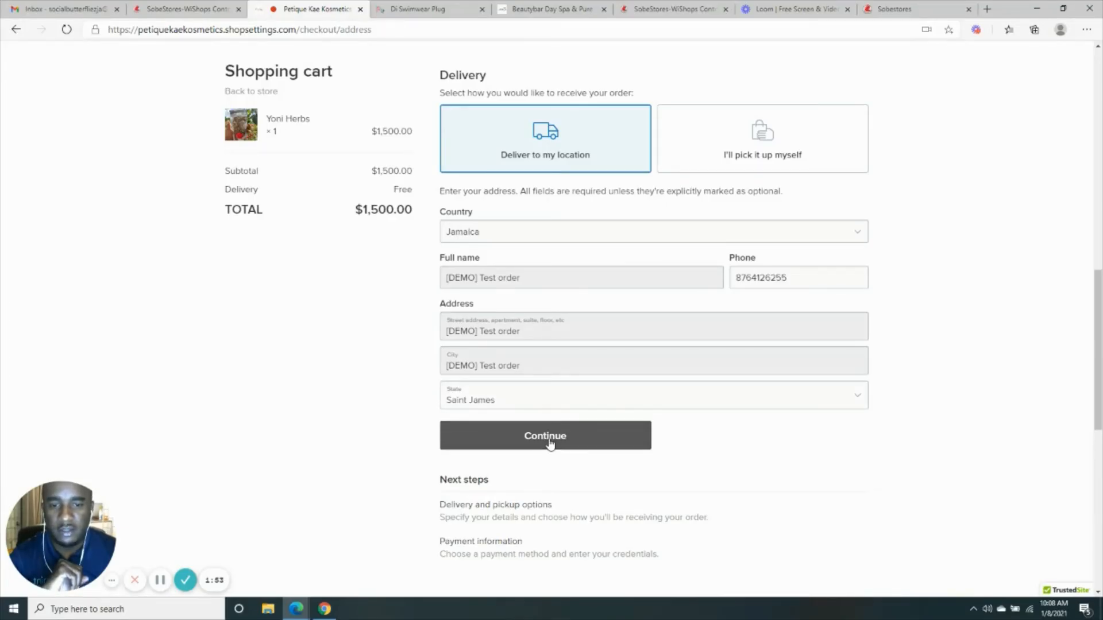
click(544, 435)
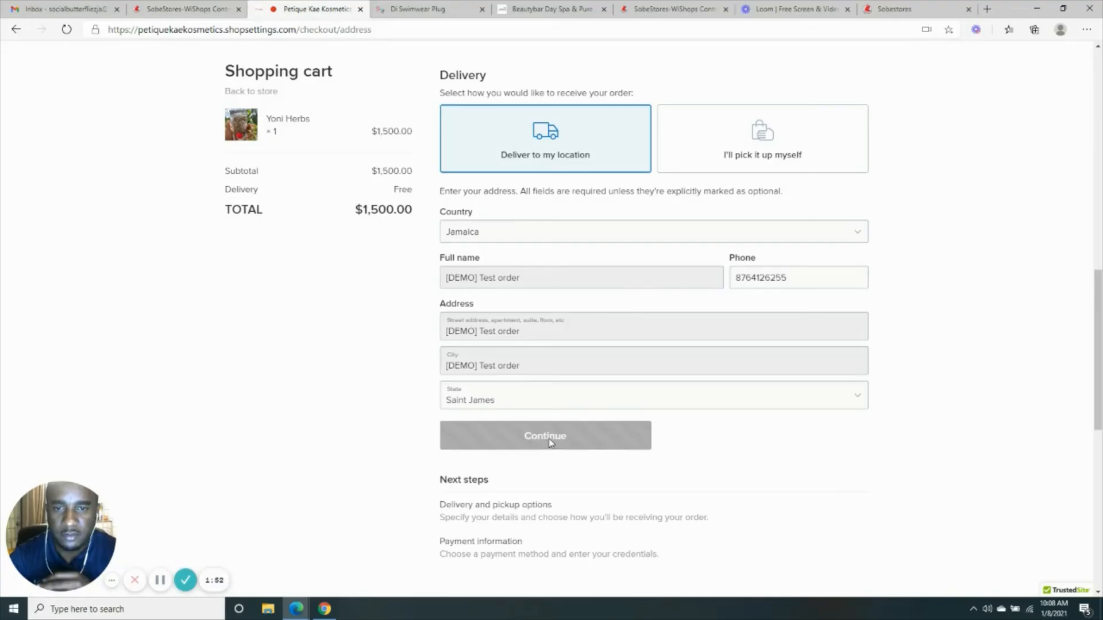
click(544, 435)
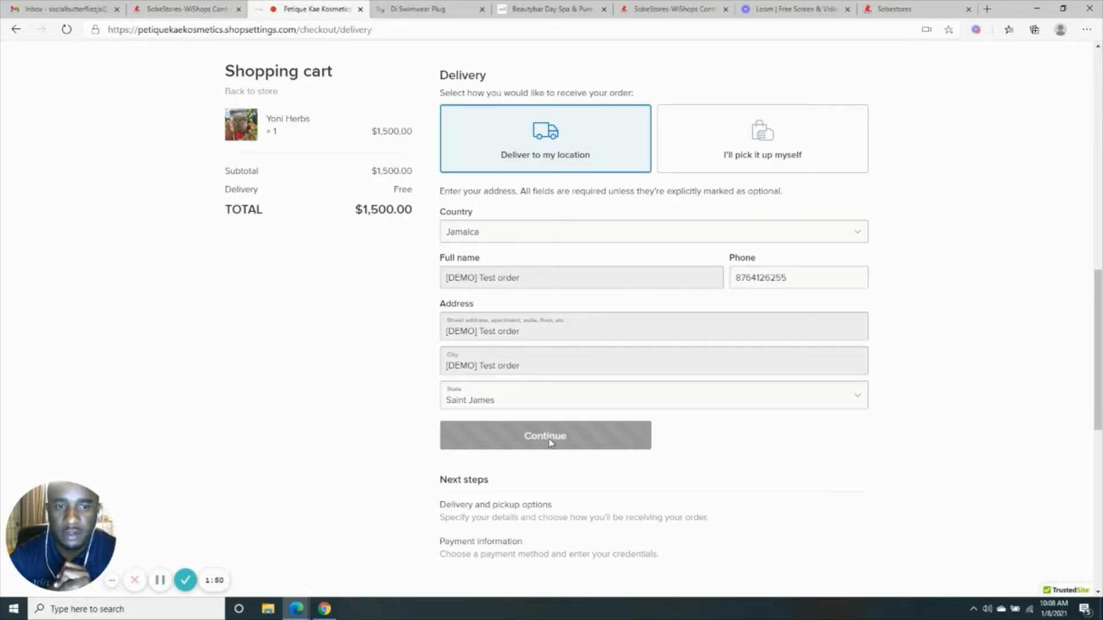
Step: Try the MyCash/Sagicor and NCB bank options, then choose Knutsford Express delivery ($650)
click(544, 435)
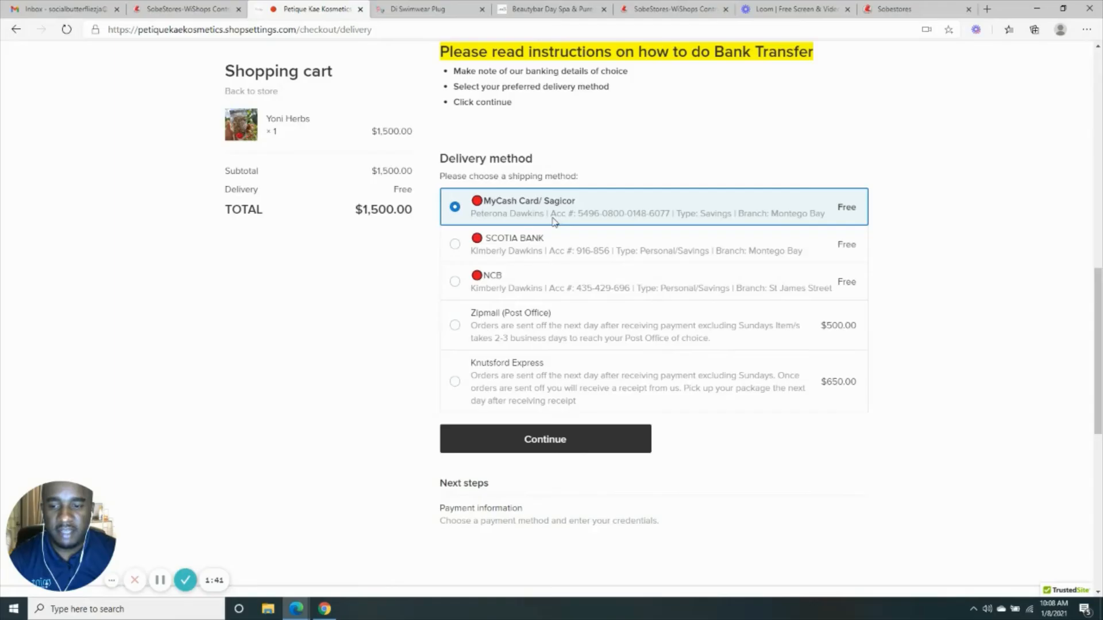
mouse_move(591, 224)
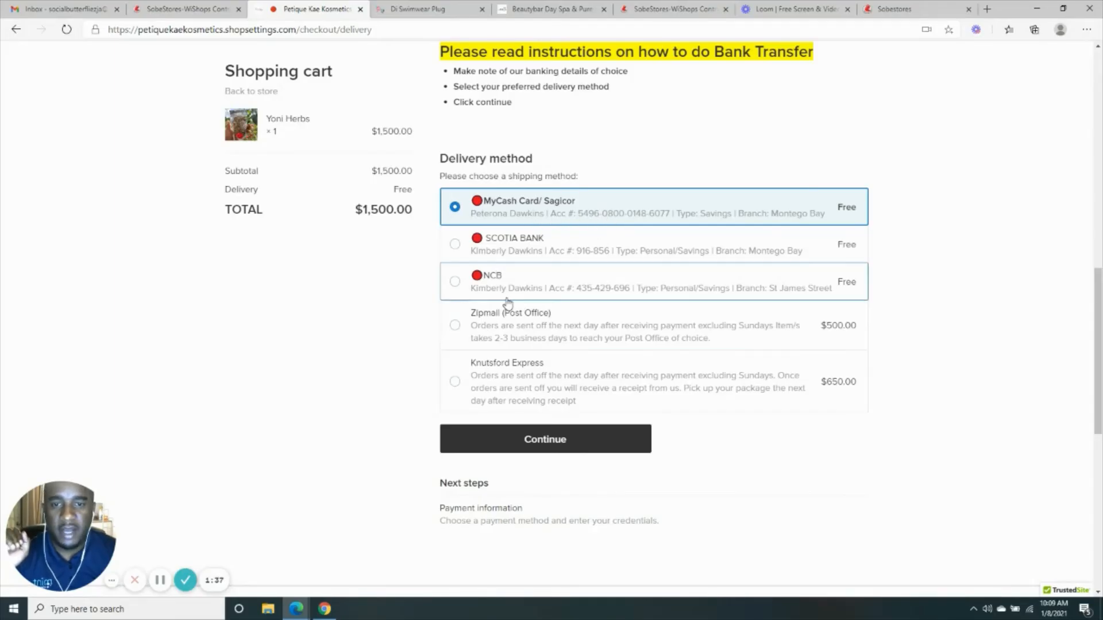
mouse_move(622, 292)
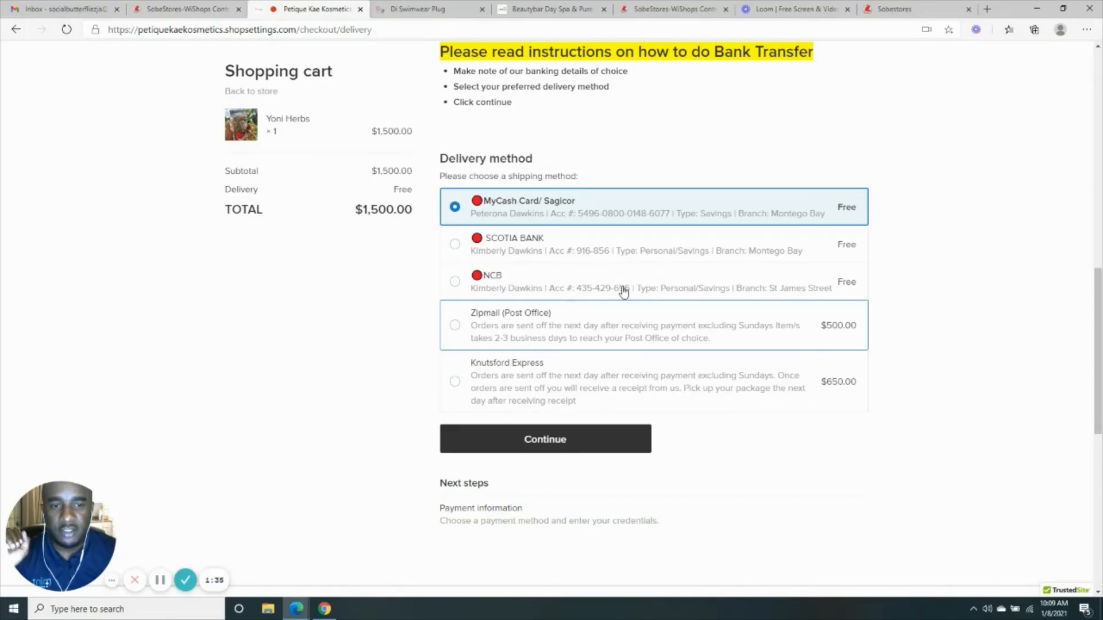
click(455, 281)
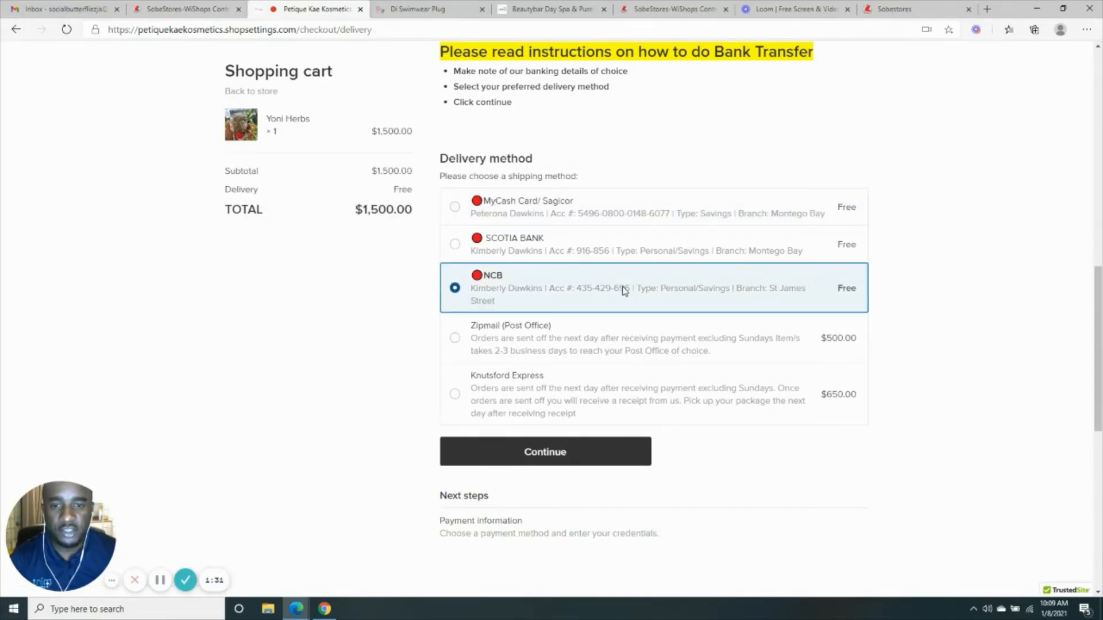
scroll(down, 3)
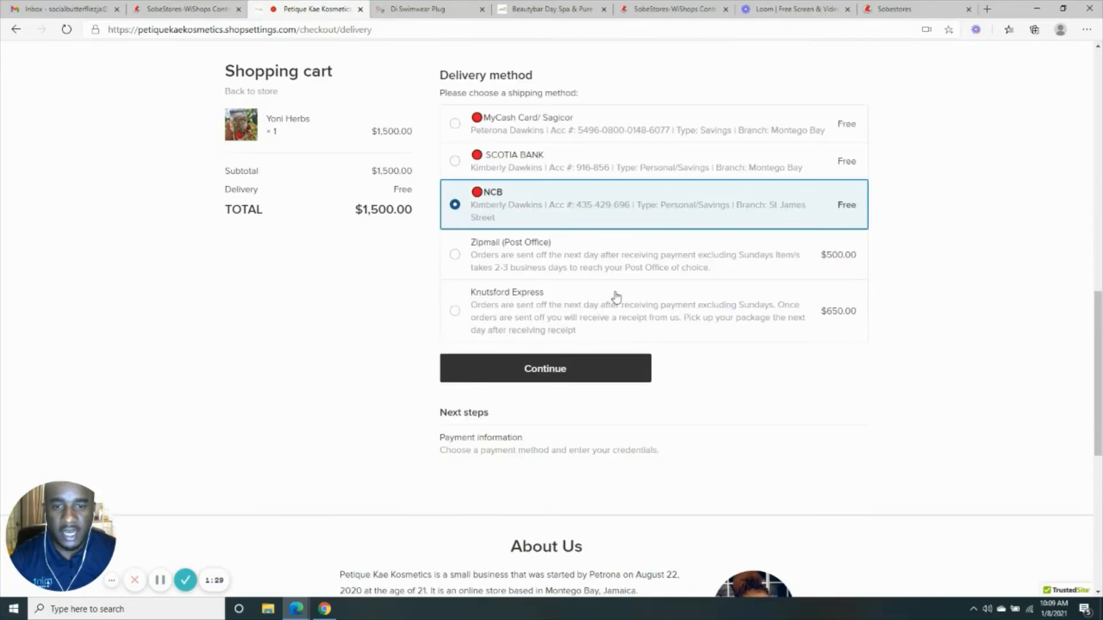
mouse_move(456, 313)
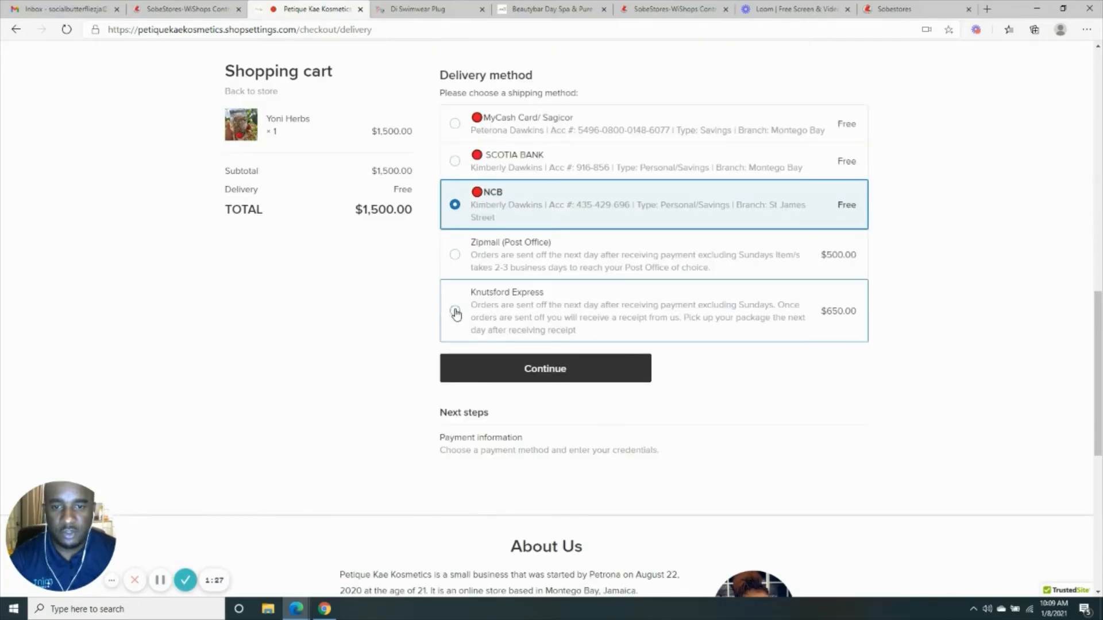
click(455, 311)
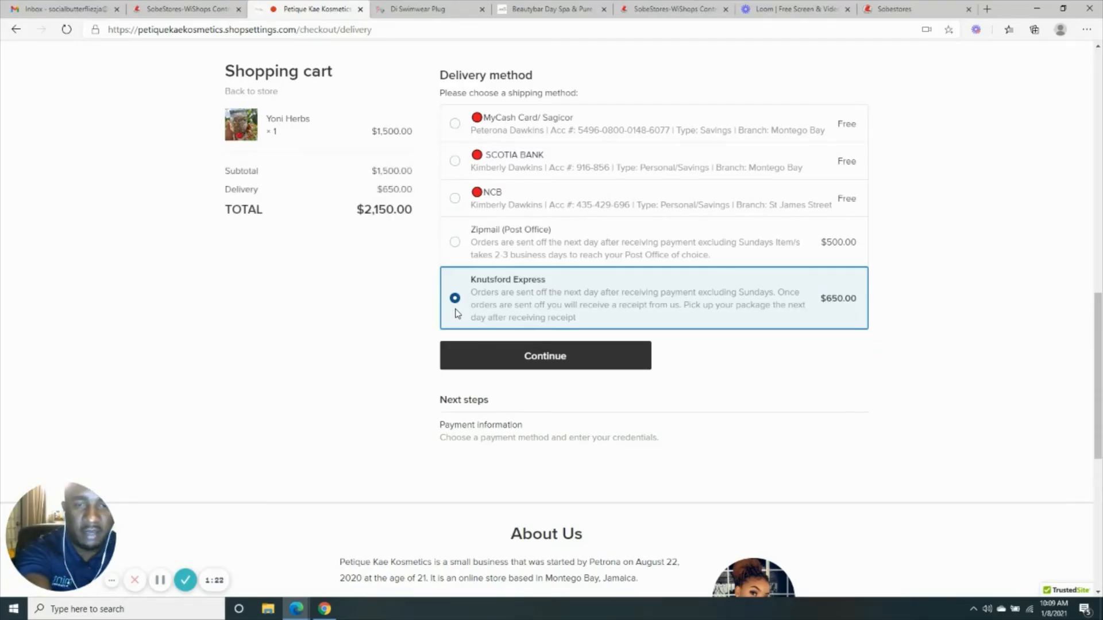
mouse_move(567, 358)
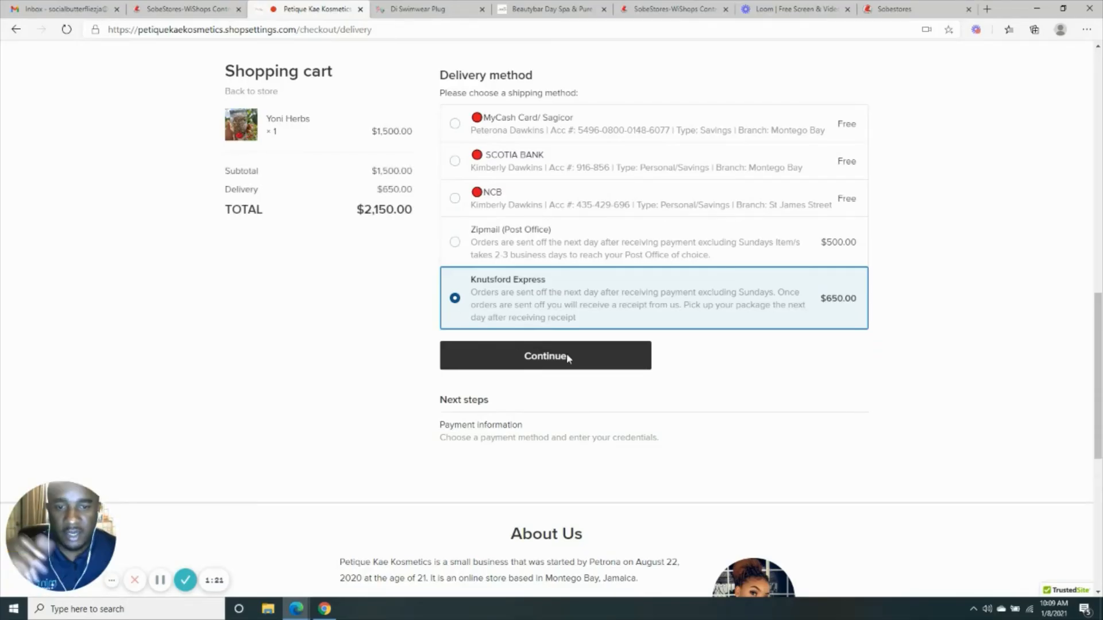
Step: Continue to the payment step with the total now $2,150.00
click(545, 355)
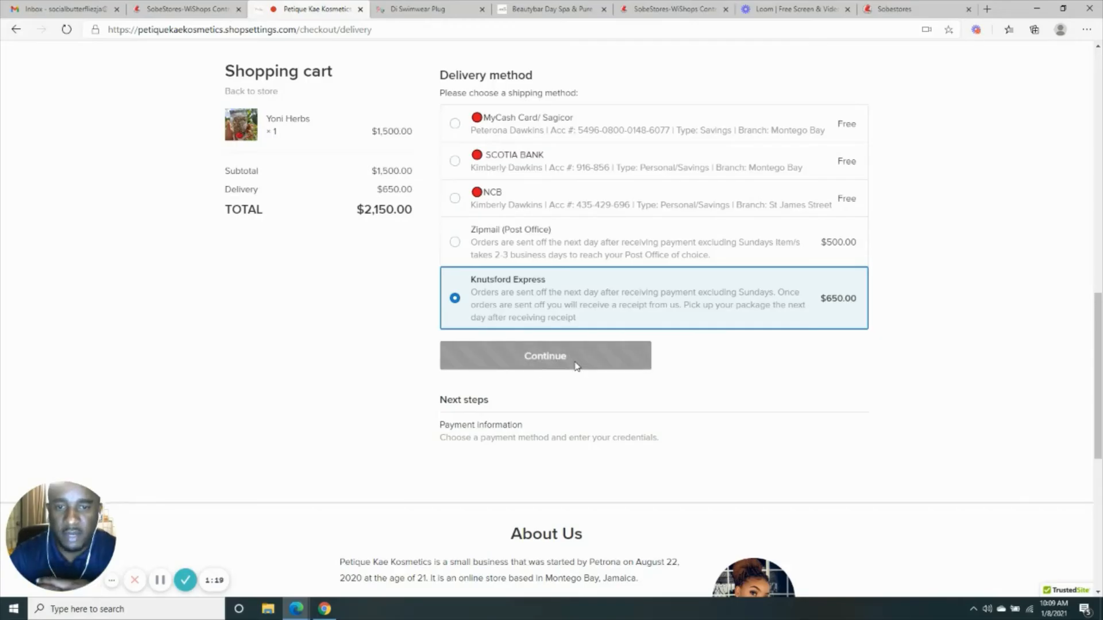
click(545, 355)
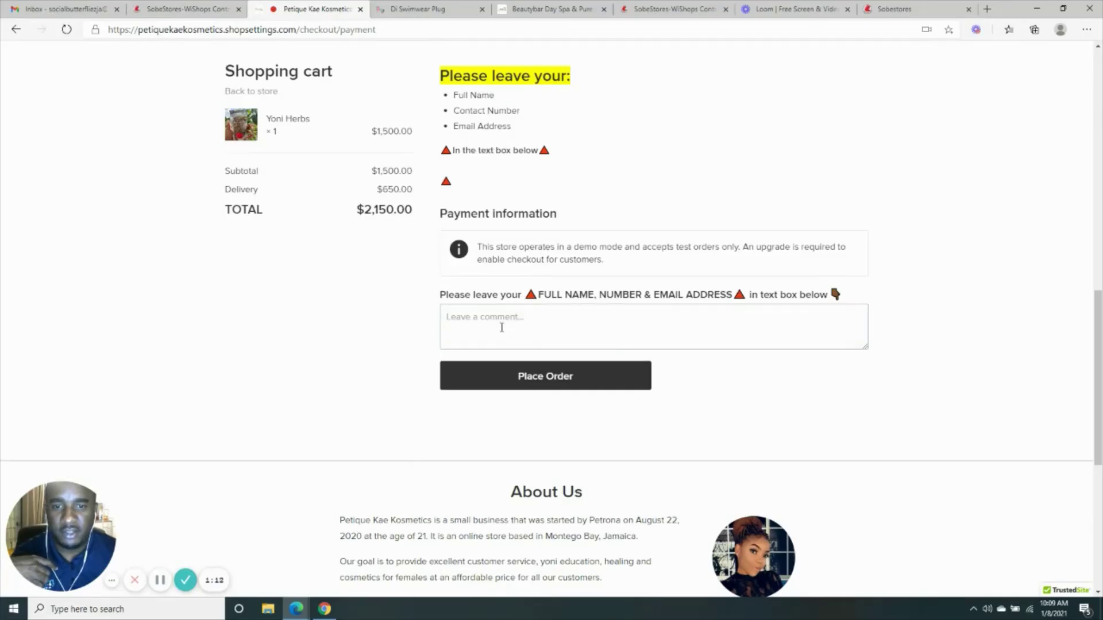
Step: Enter 'khfkhfiodhfidhsf' in the payment comment box, then switch to the Beautybar Day Spa checkout
text(khfkhfiodhfidhsfhfhiodhfhfdgudhdghvbv)
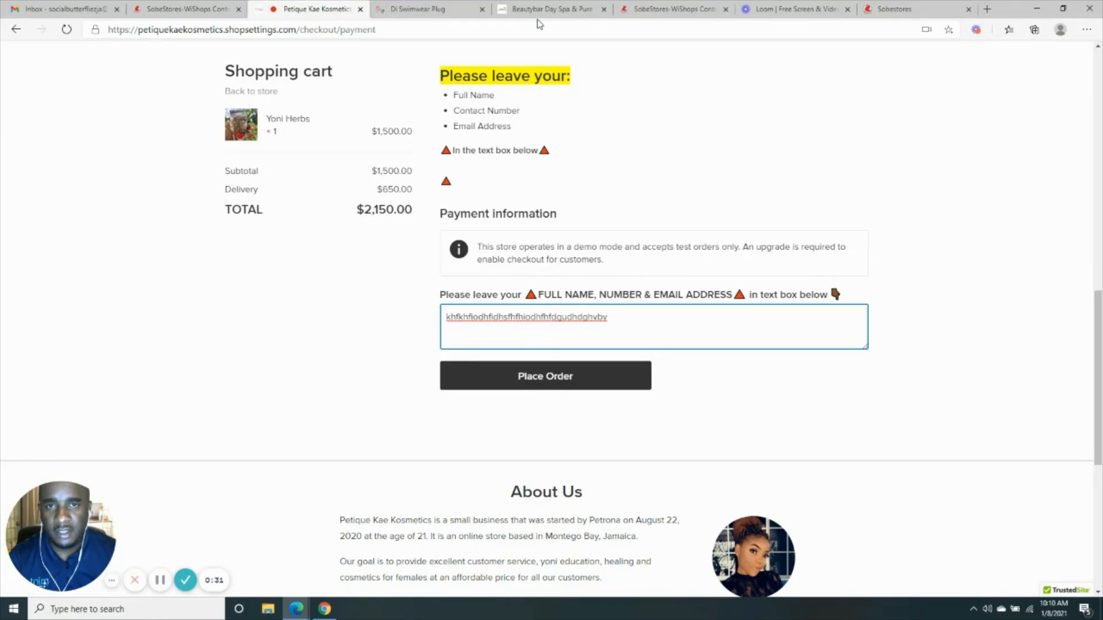
click(548, 9)
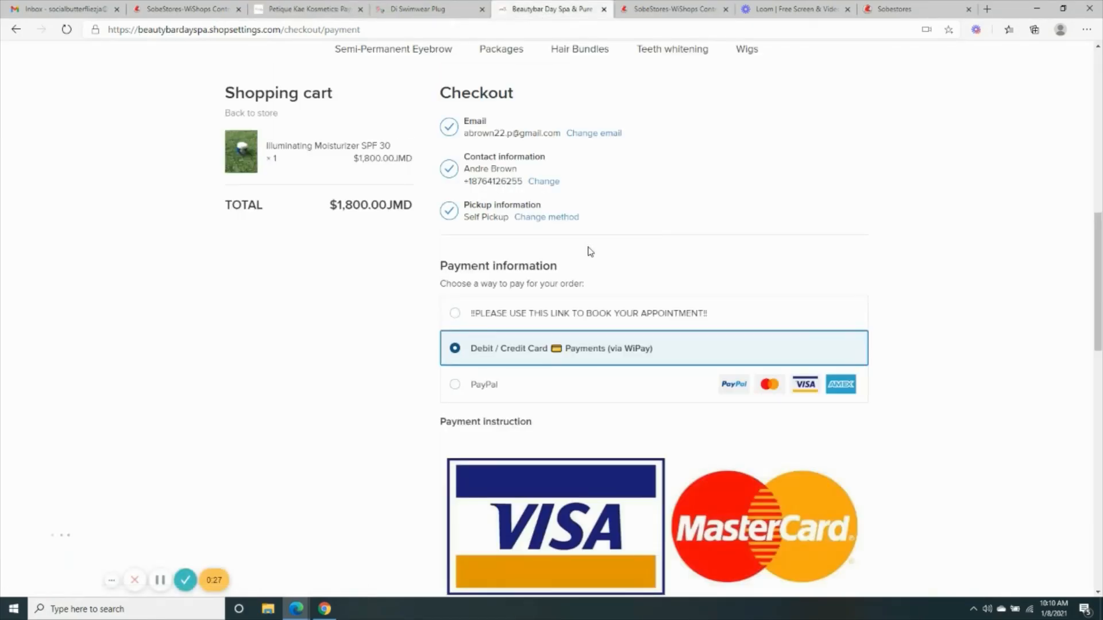
mouse_move(542, 358)
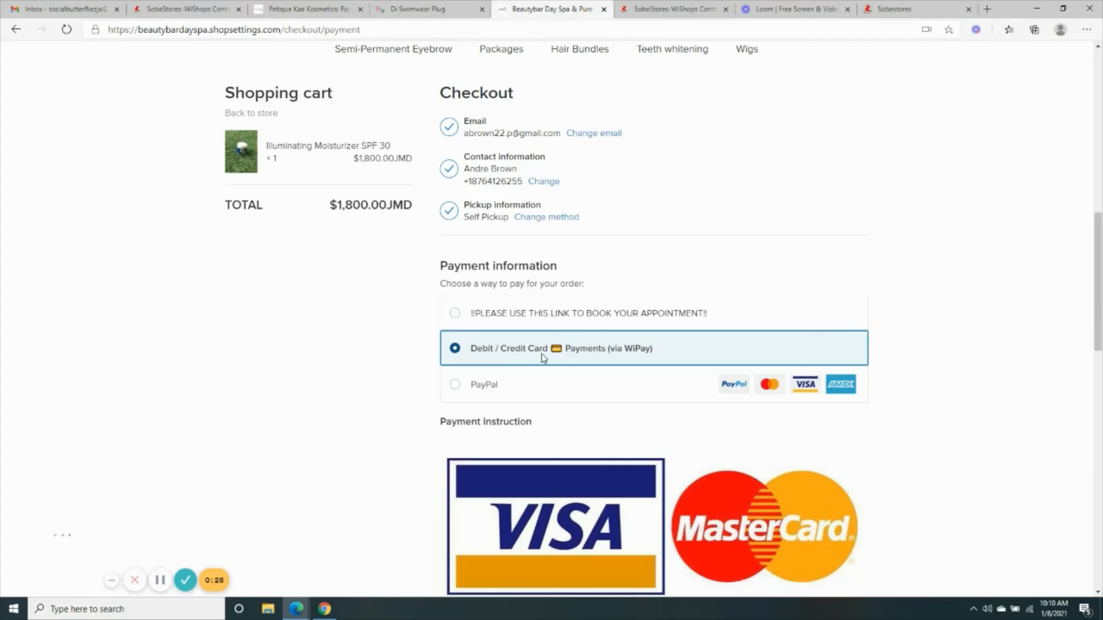
mouse_move(572, 365)
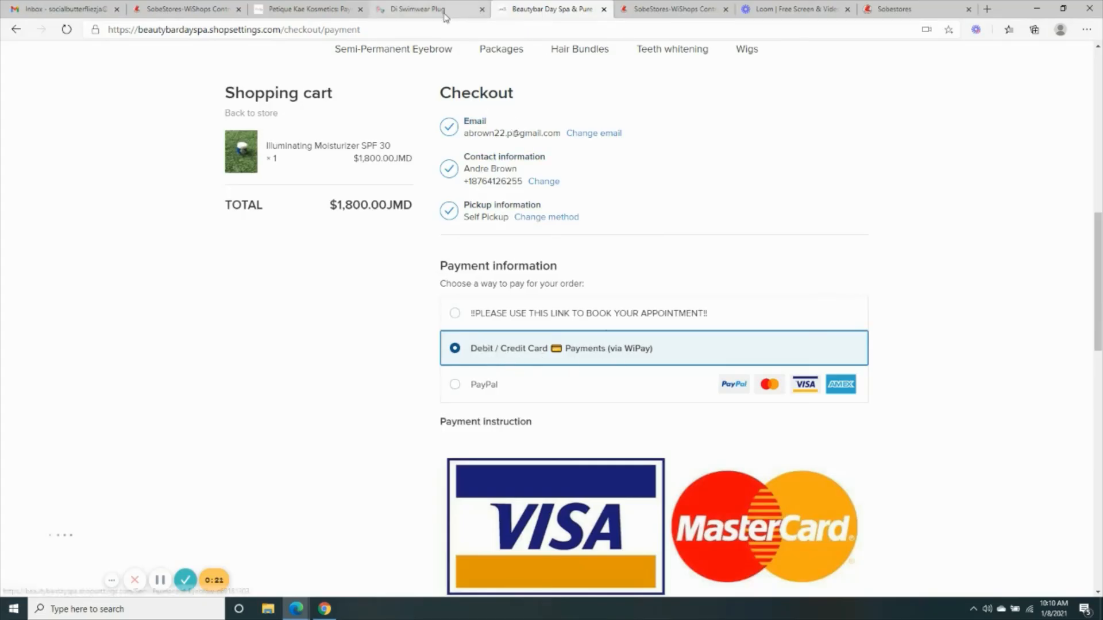
Step: Leave the WiPay card checkout and return to the Loom video library tab
click(796, 9)
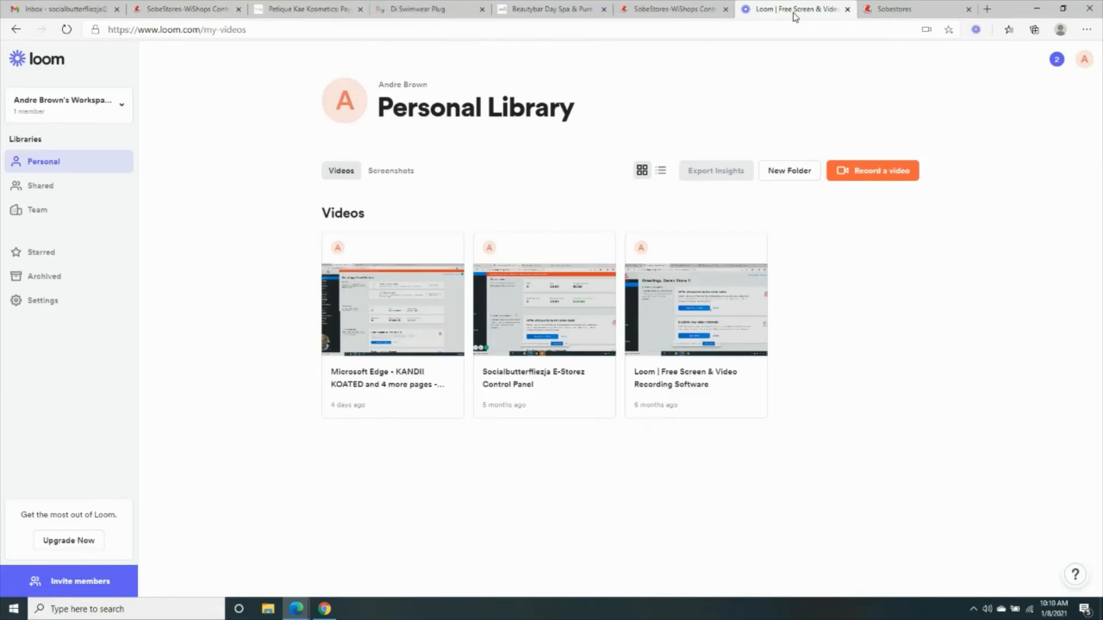